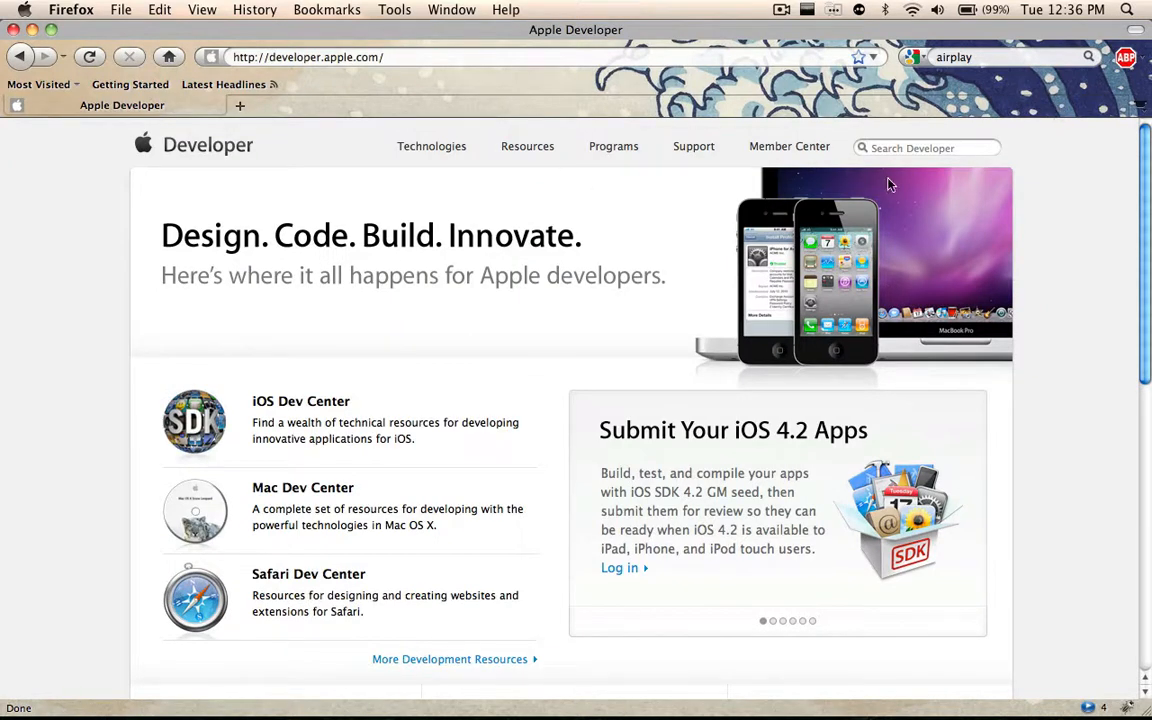
mouse_move(602, 360)
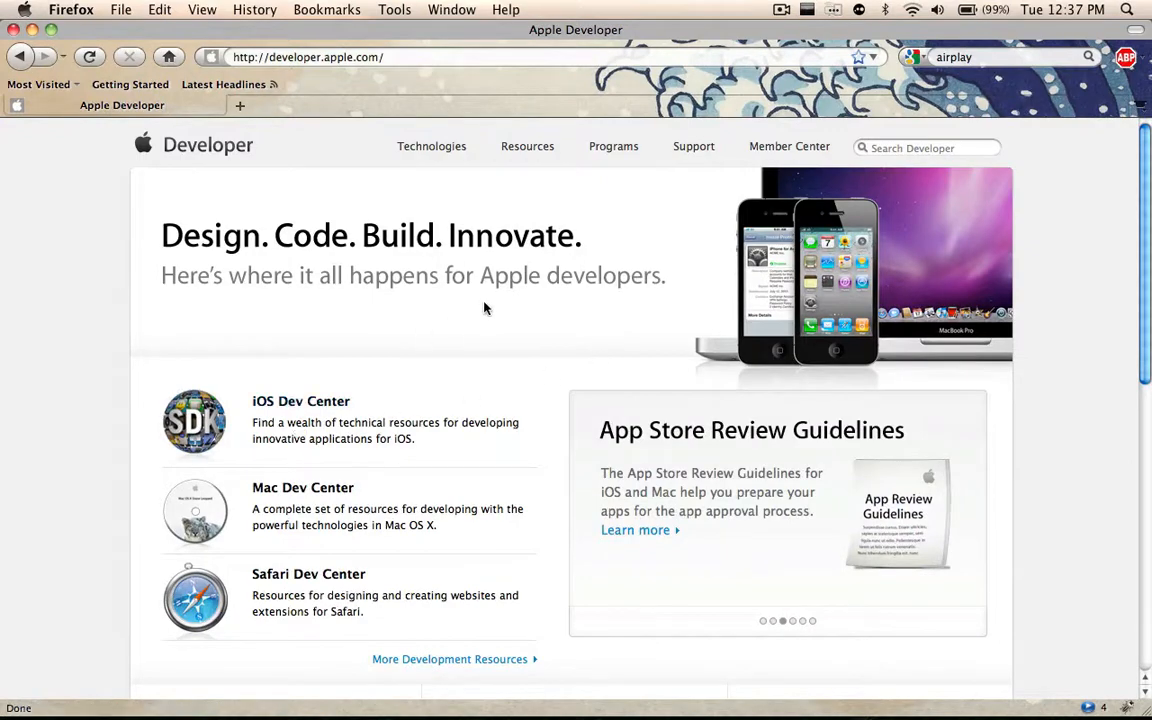
Step: Visit the iOS Dev Center and look through its page
scroll(down, 3)
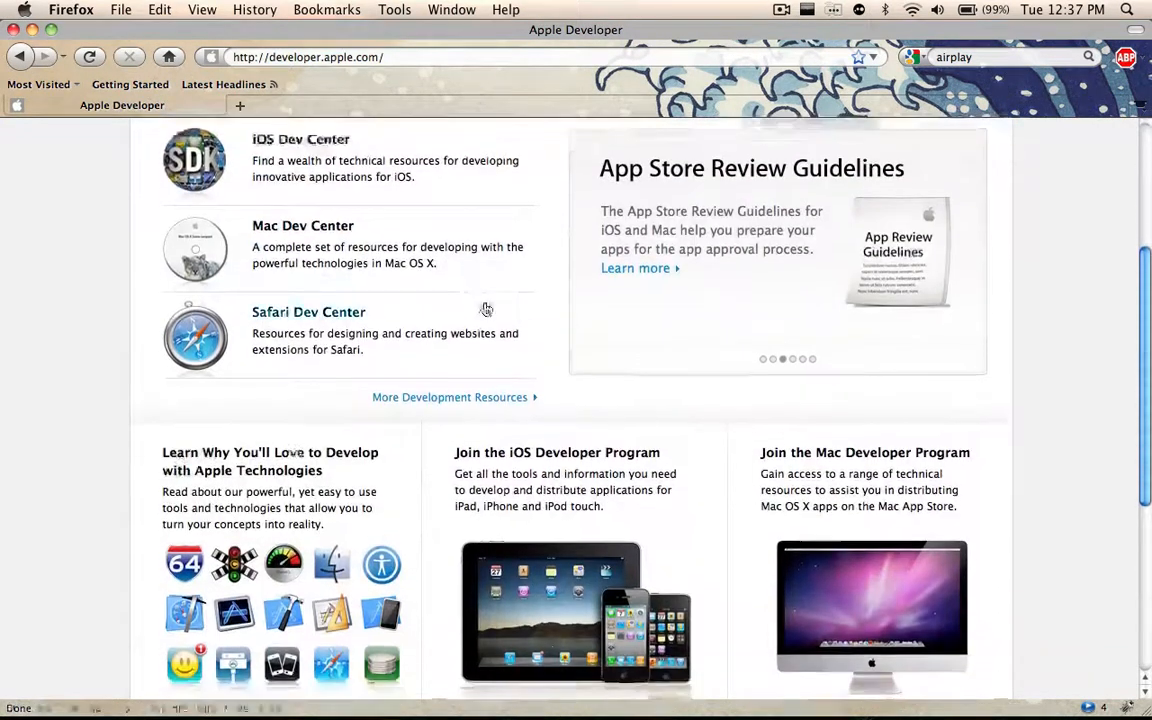
scroll(up, 3)
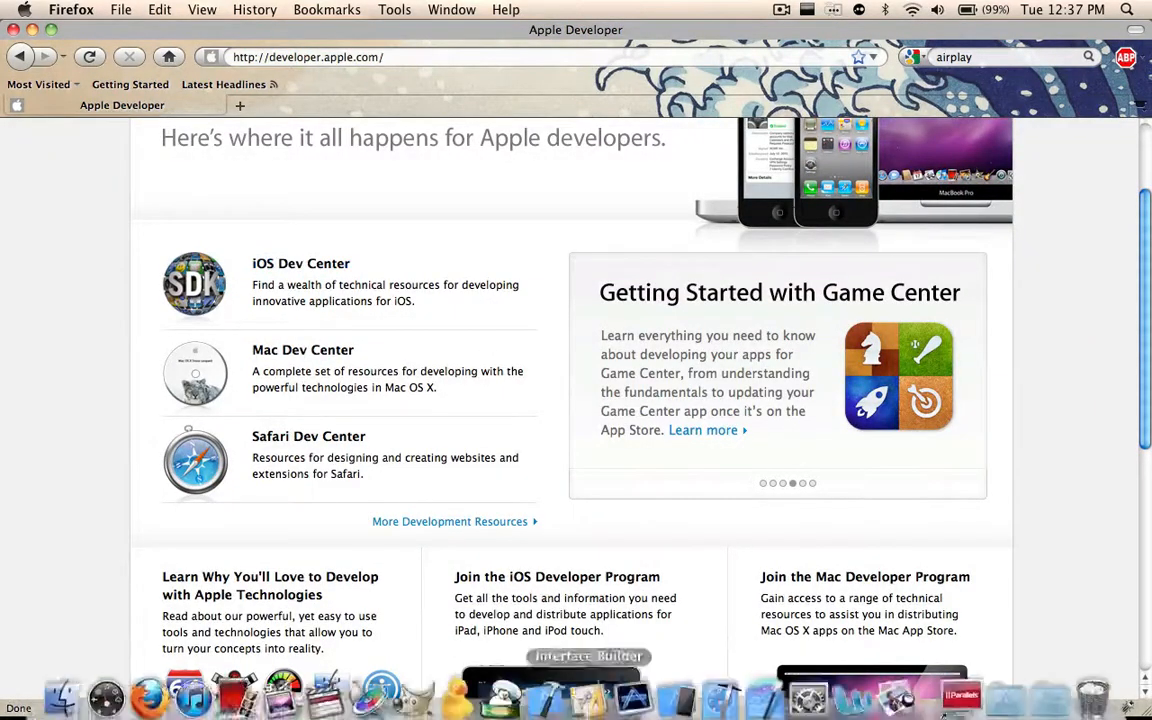
mouse_move(632, 684)
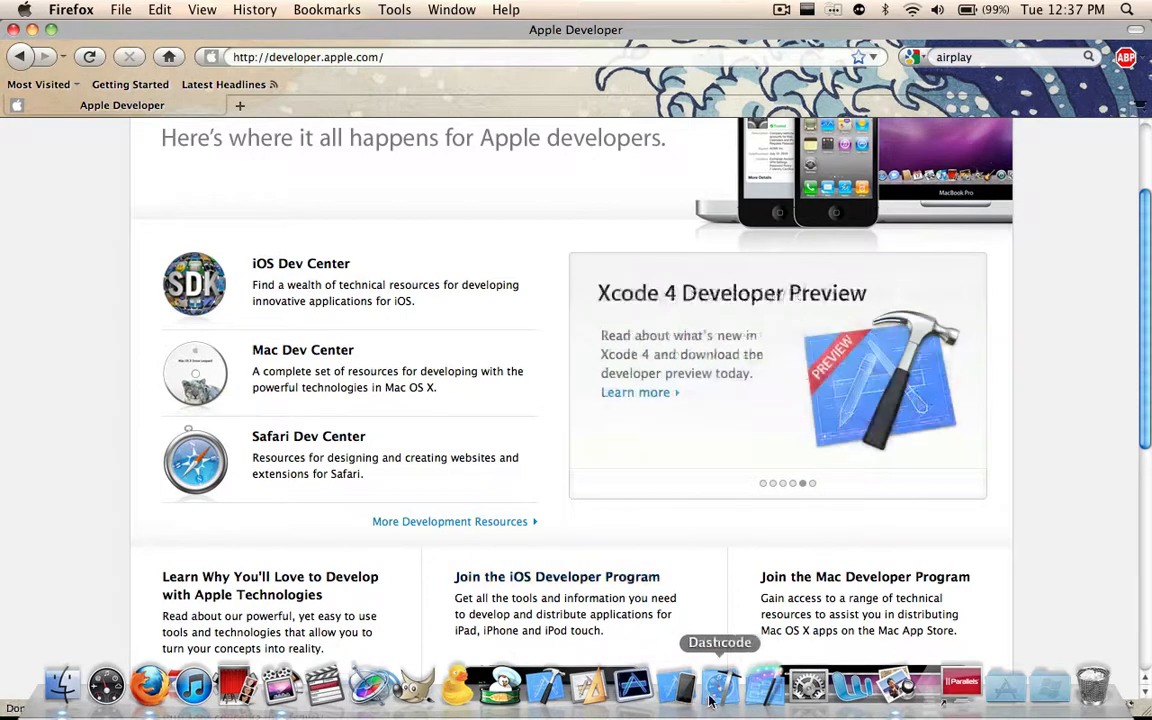
mouse_move(764, 686)
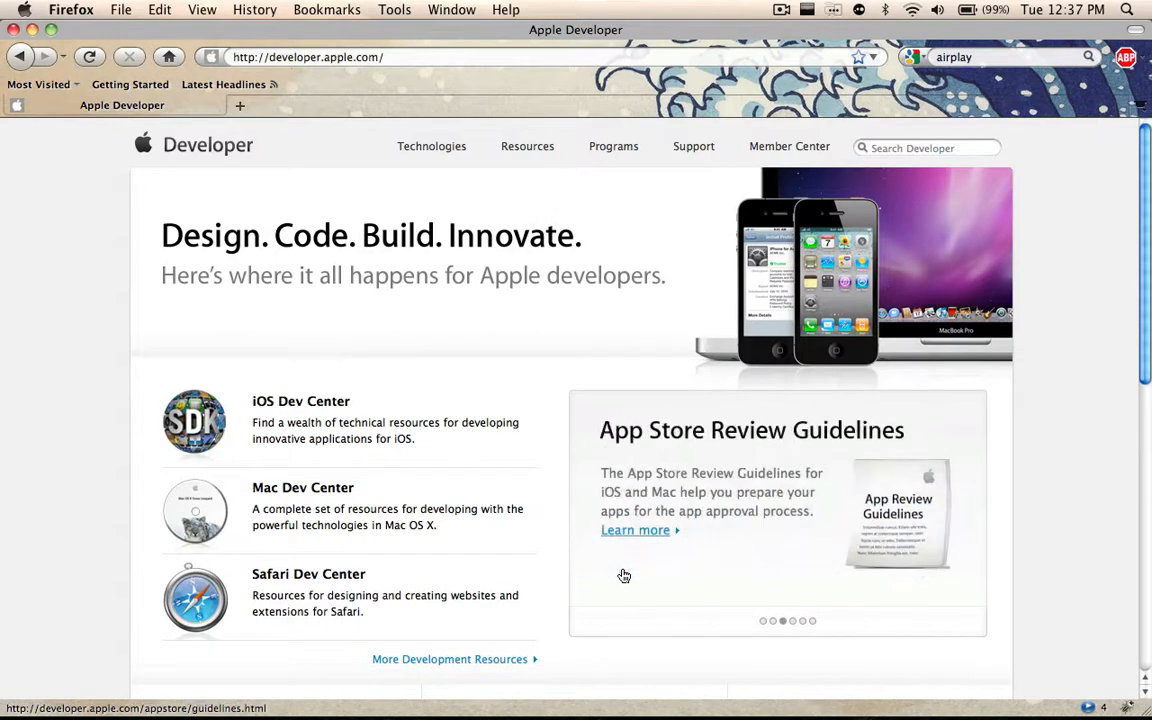
click(300, 400)
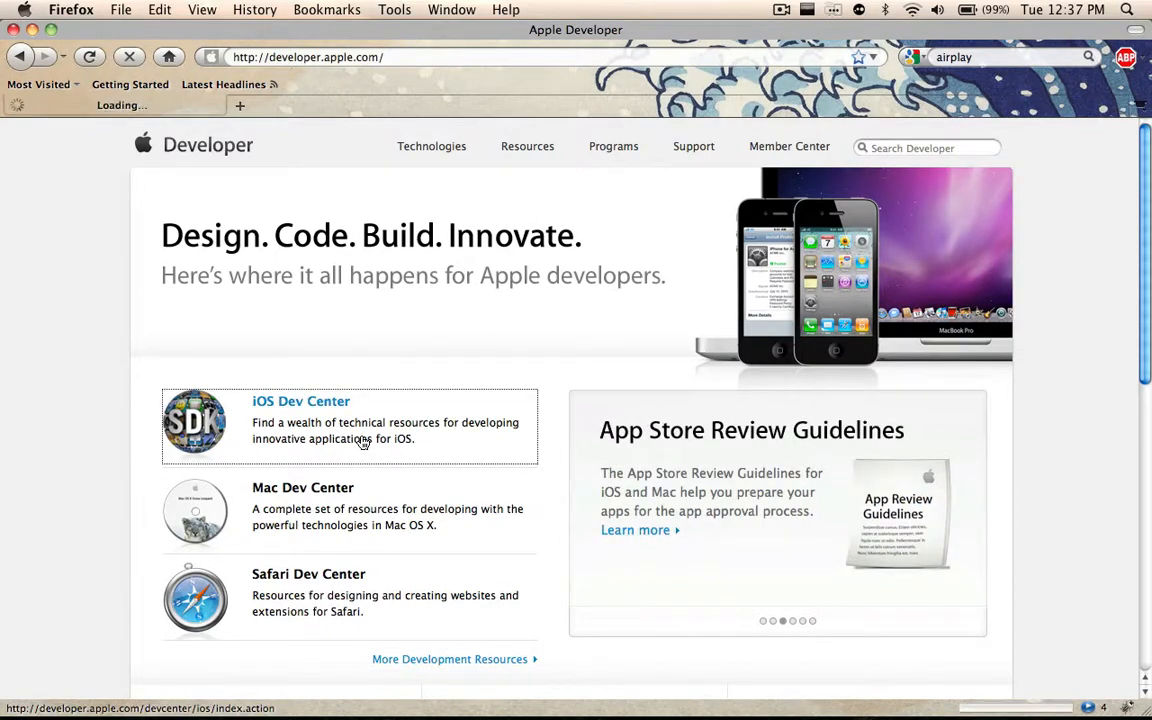
click(300, 400)
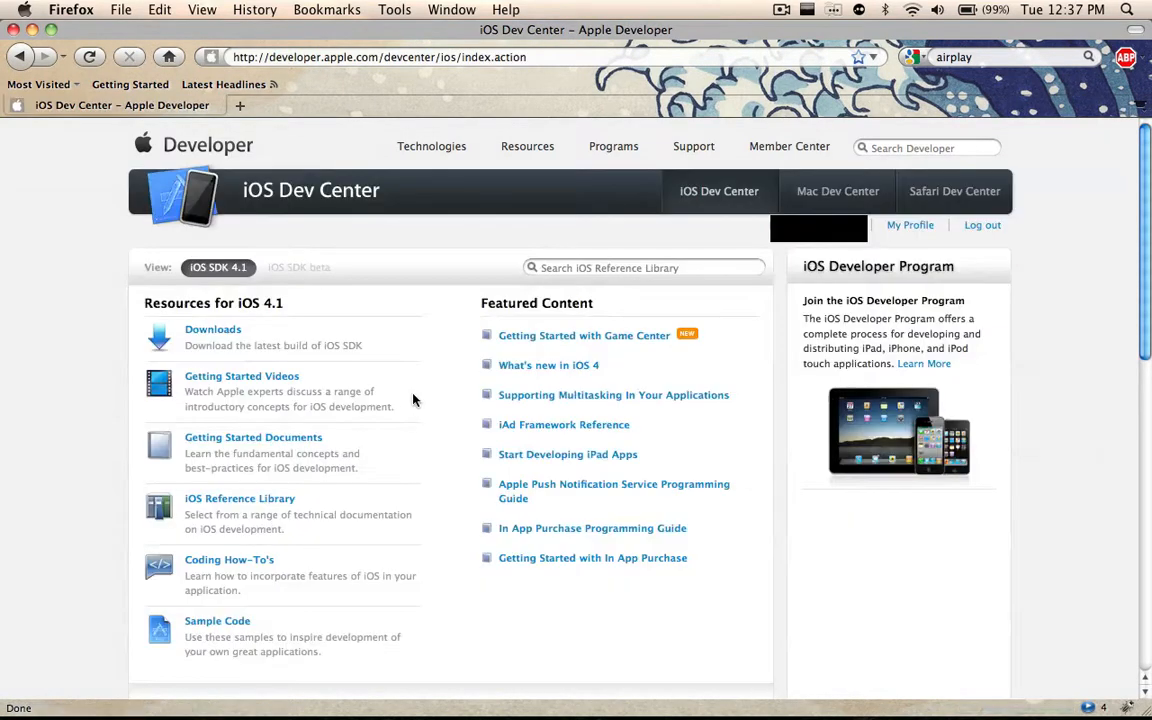
scroll(down, 3)
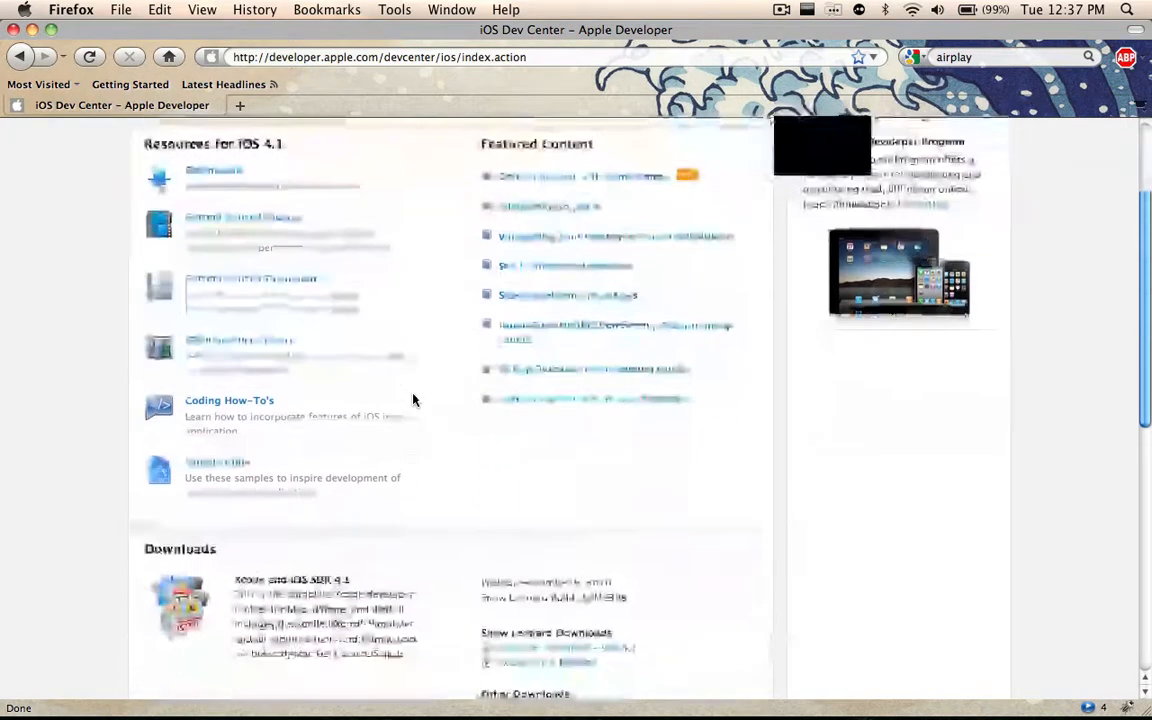
scroll(down, 3)
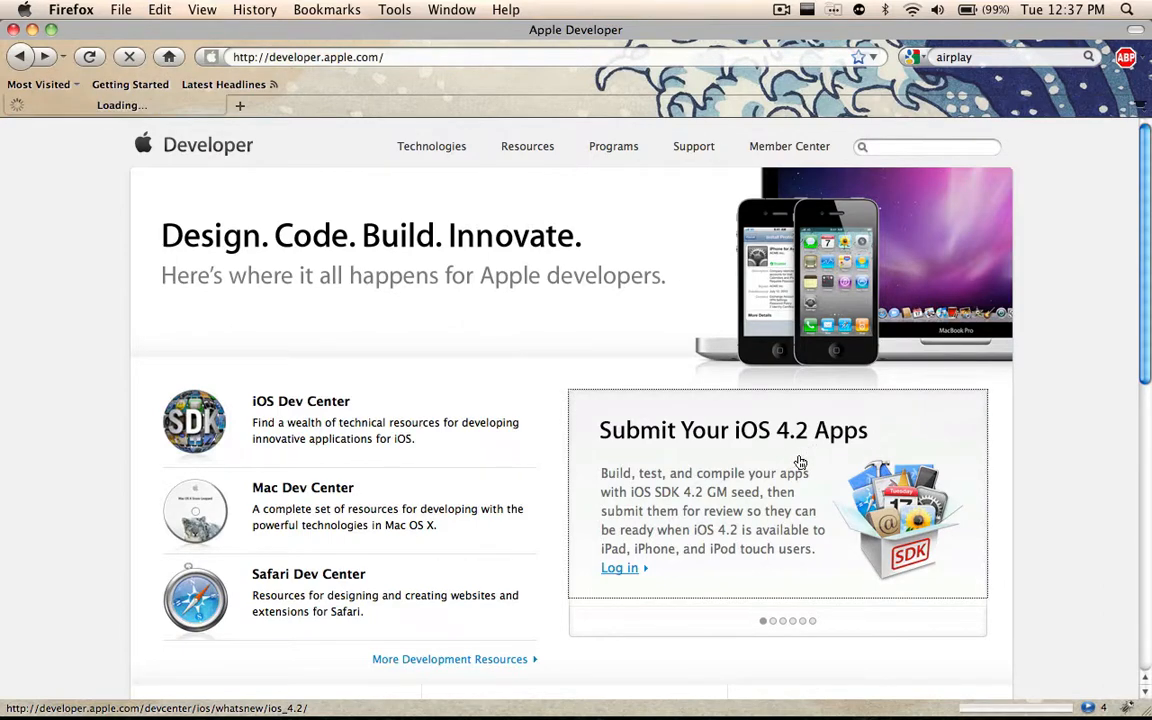
Step: Follow the Log in link on the Submit Your iOS 4.2 Apps panel, reaching the access-denied notice
click(620, 568)
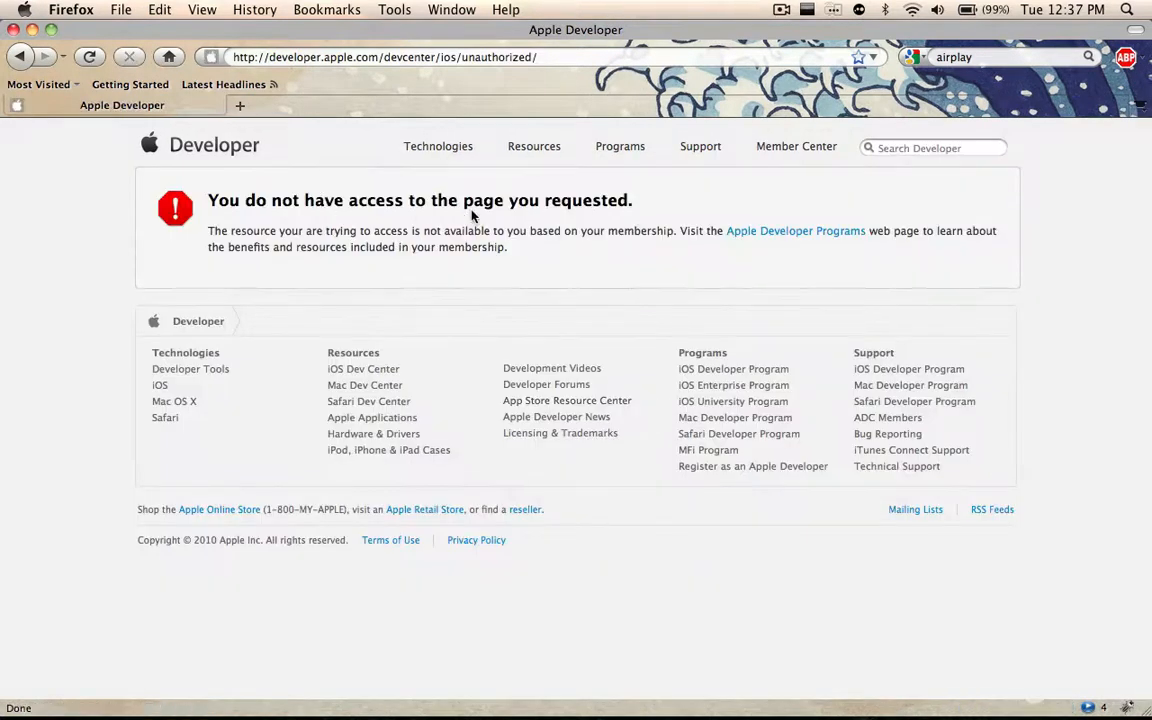
mouse_move(796, 230)
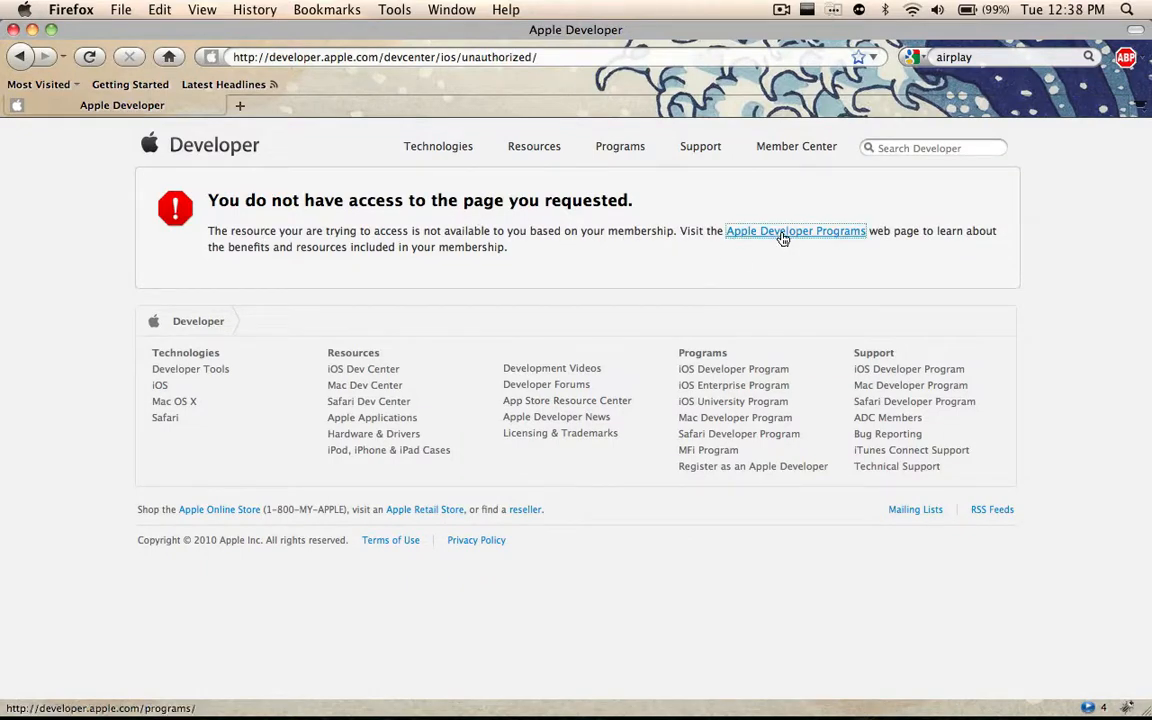
Step: Follow the Apple Developer Programs link and review the iOS and Mac programs at $99/year
click(796, 230)
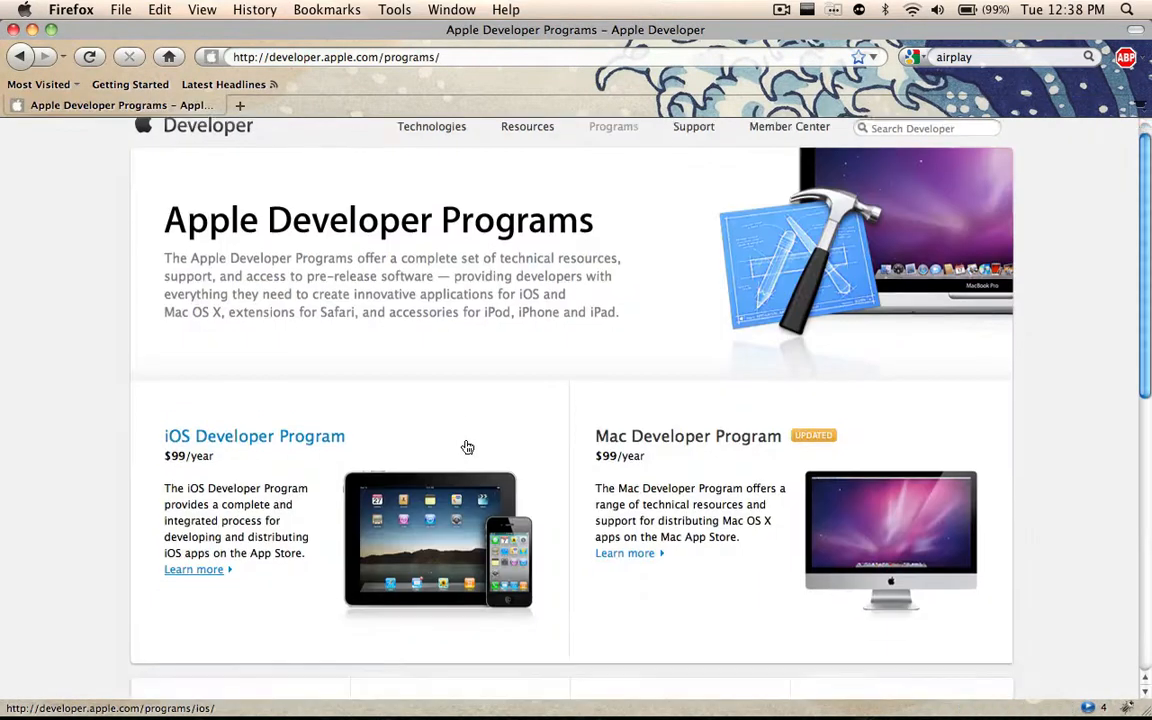
scroll(down, 3)
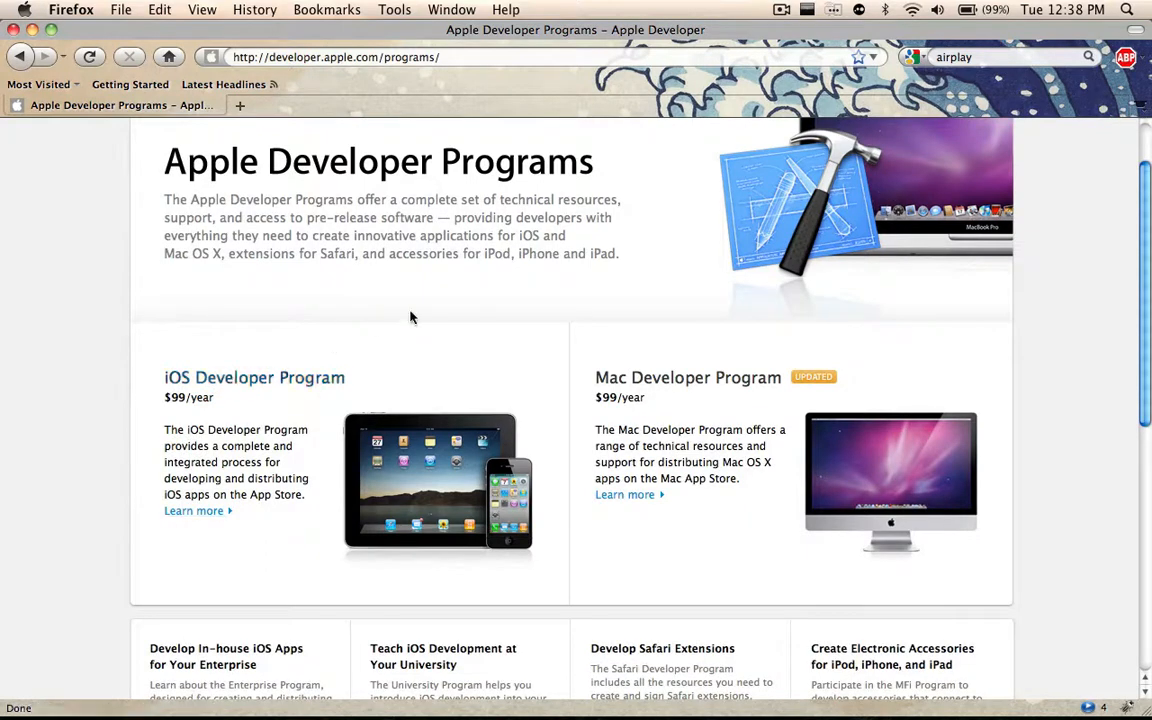
mouse_move(576, 312)
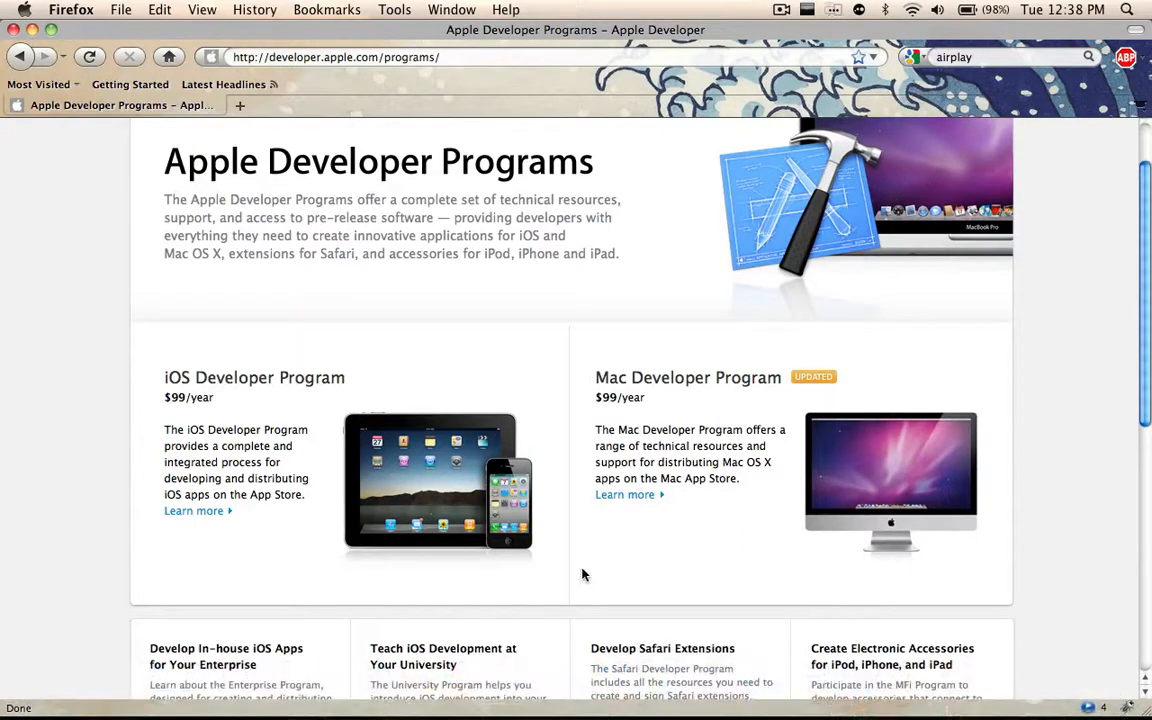
mouse_move(254, 376)
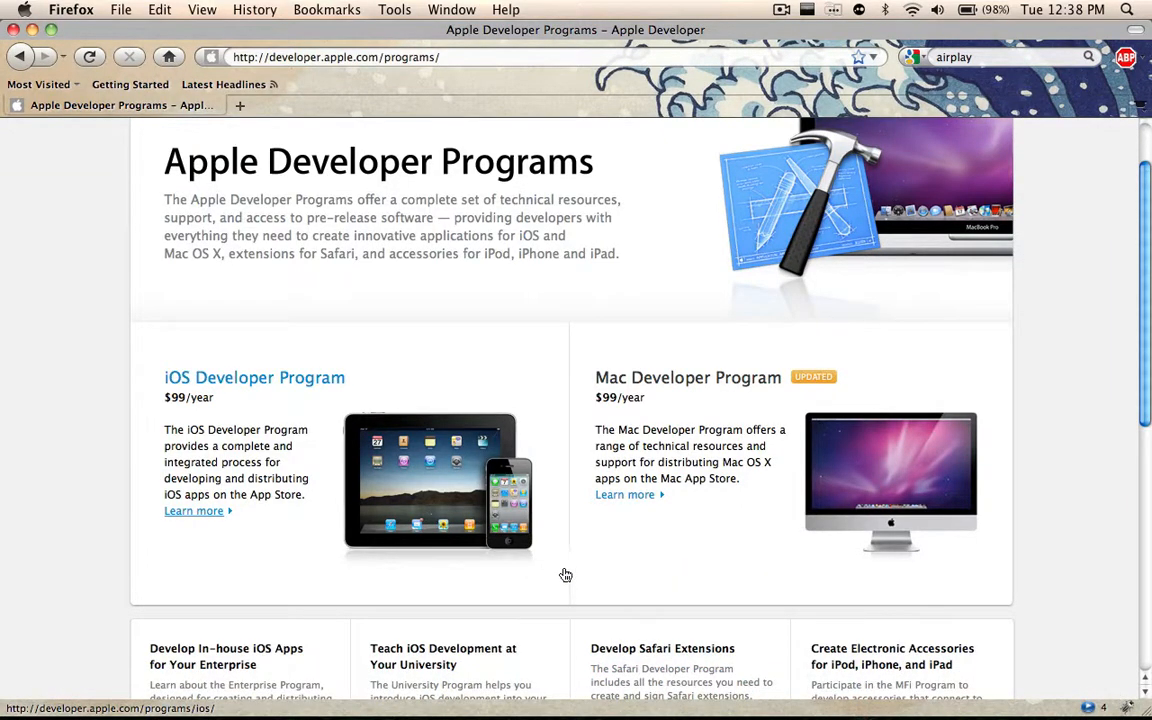
mouse_move(220, 388)
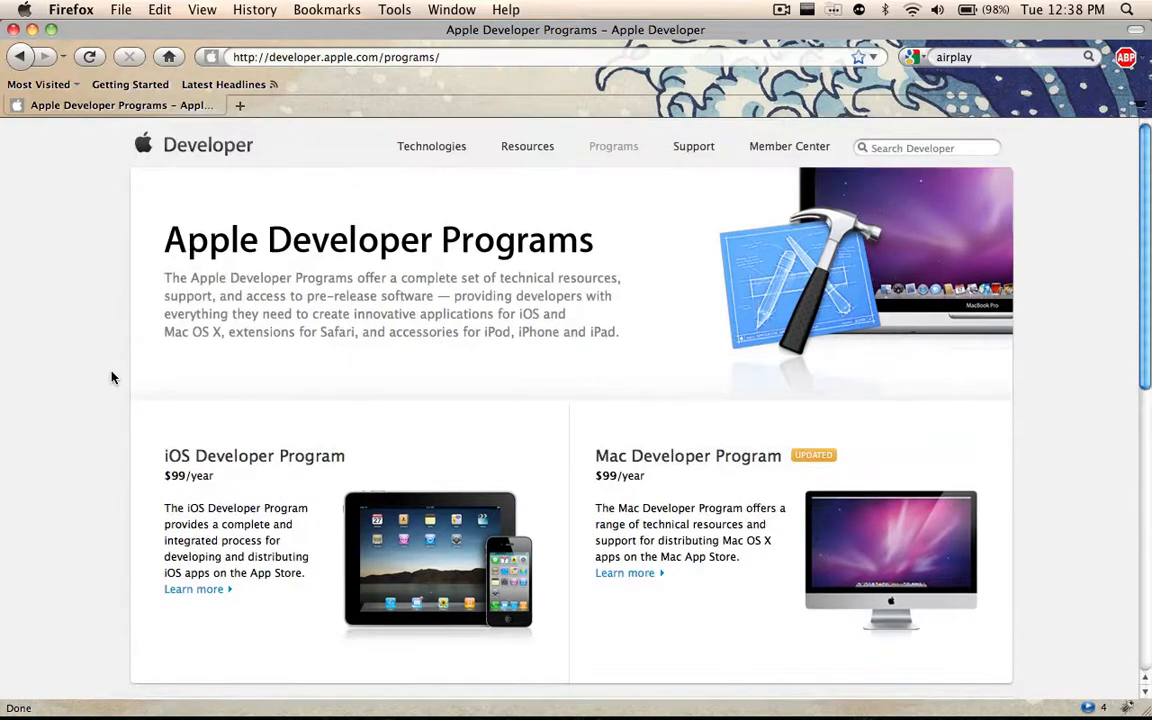
mouse_move(88, 210)
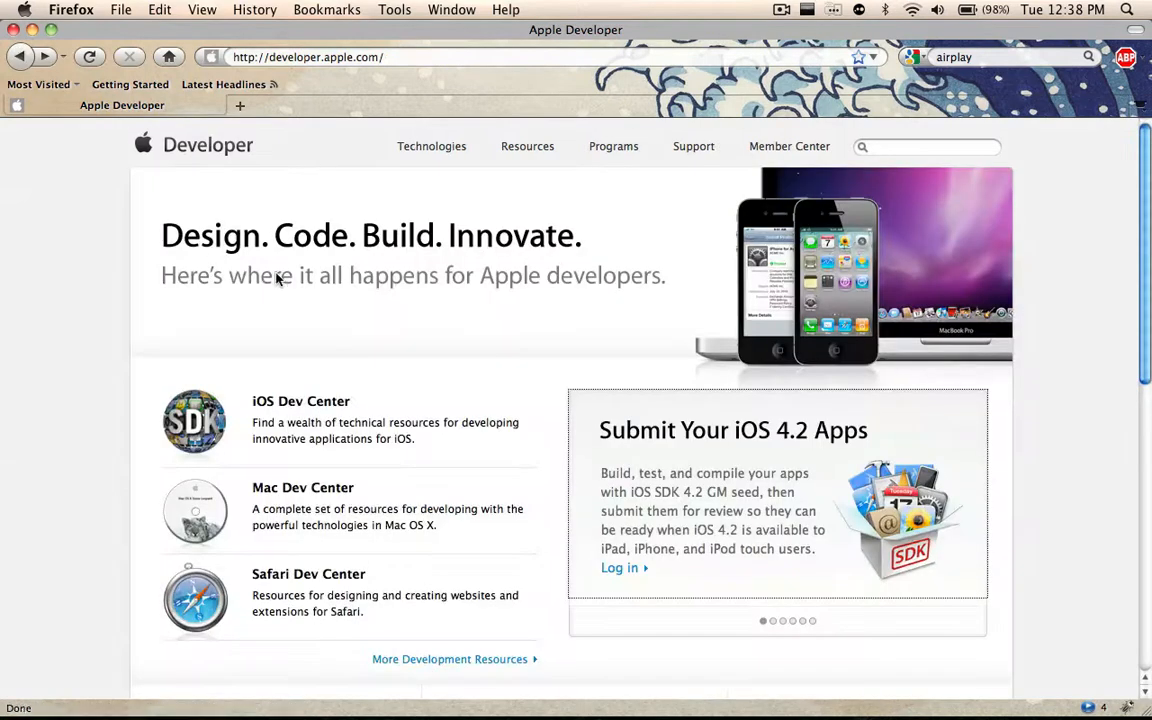
mouse_move(1060, 456)
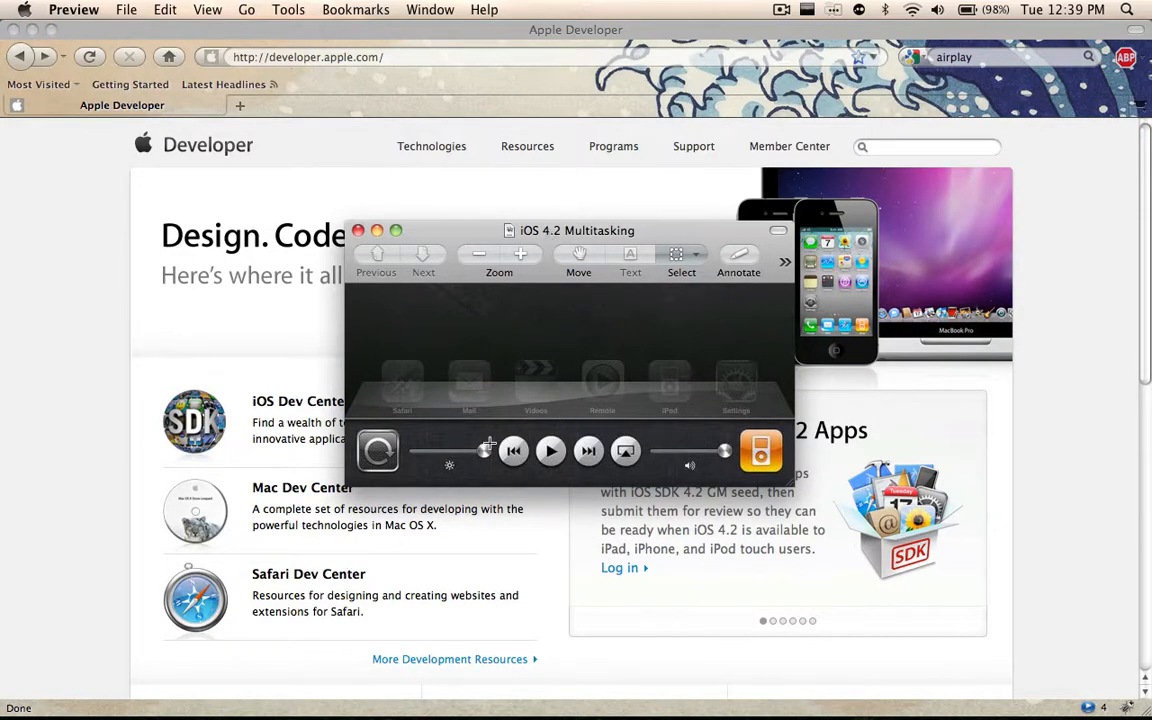
mouse_move(716, 432)
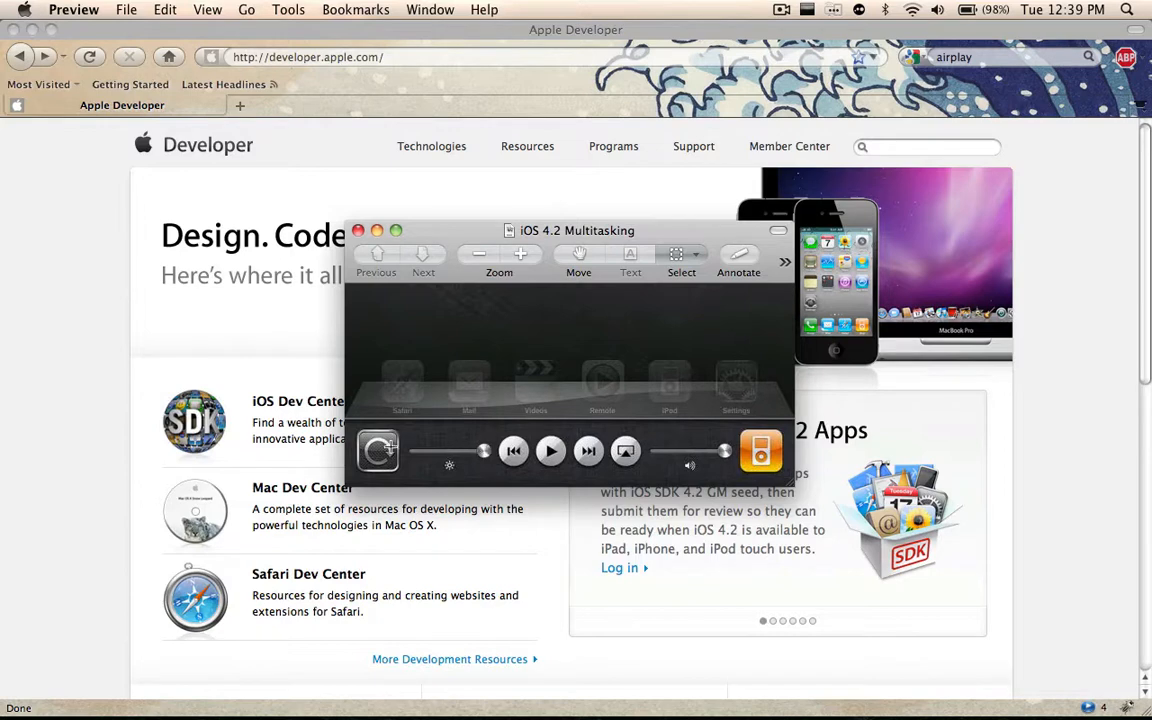
mouse_move(468, 452)
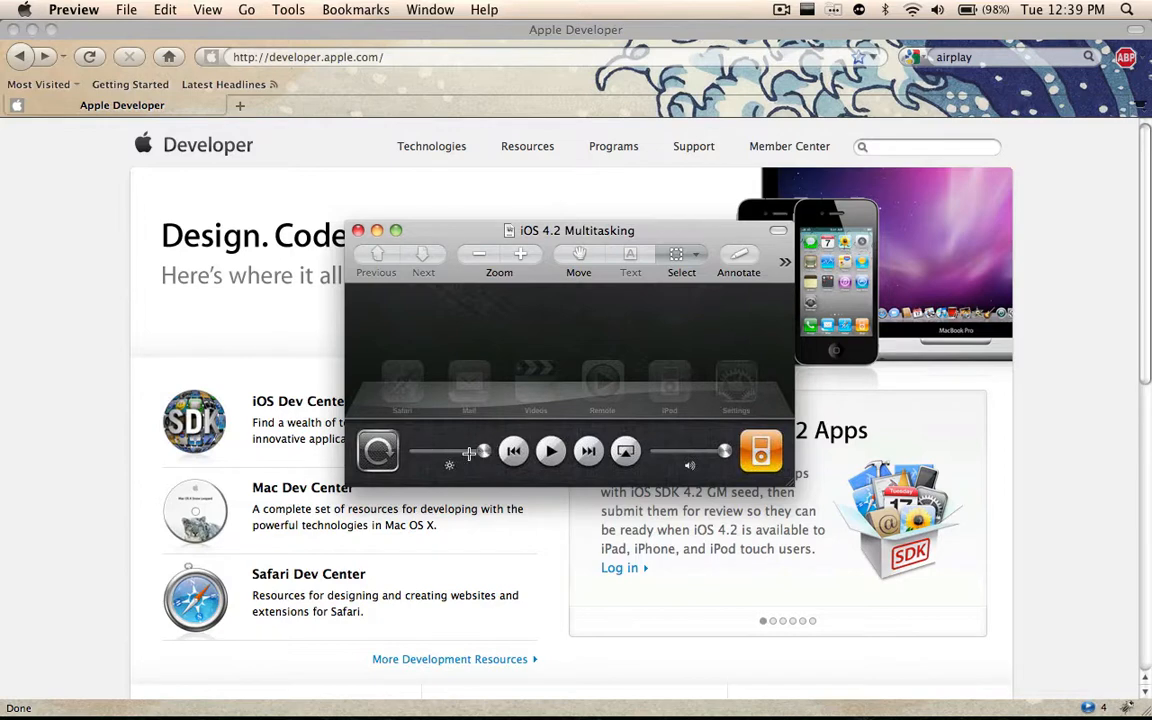